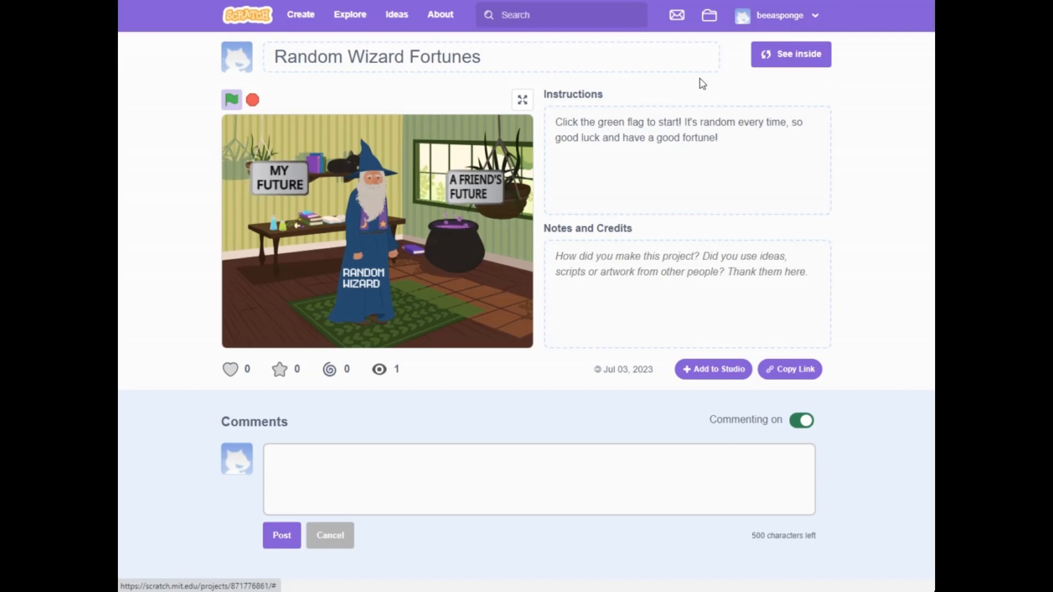
mouse_move(672, 97)
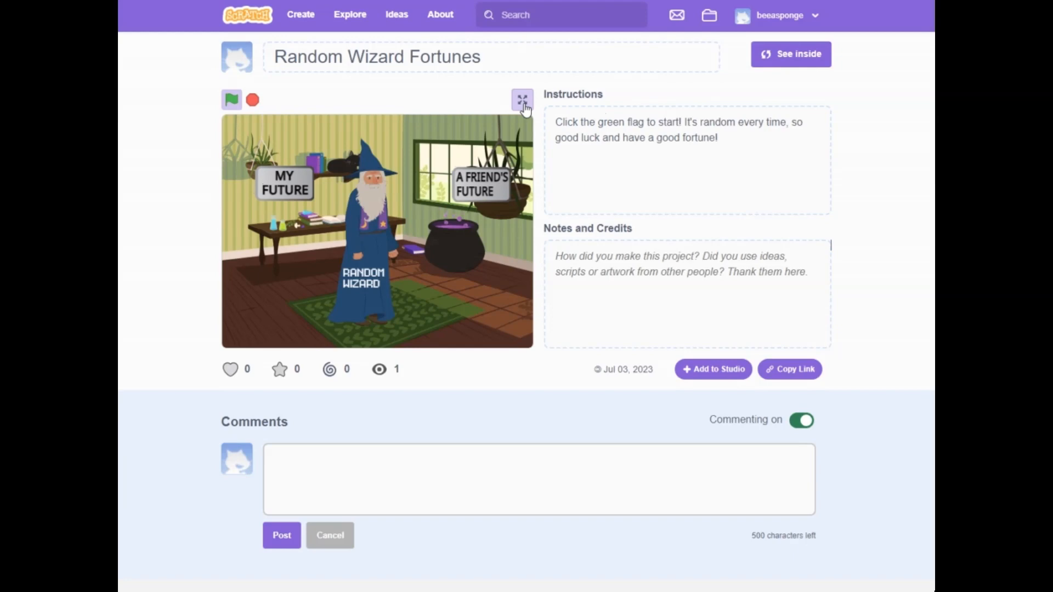
- Show the Random Wizard Fortunes project in full-screen view
left_click(521, 99)
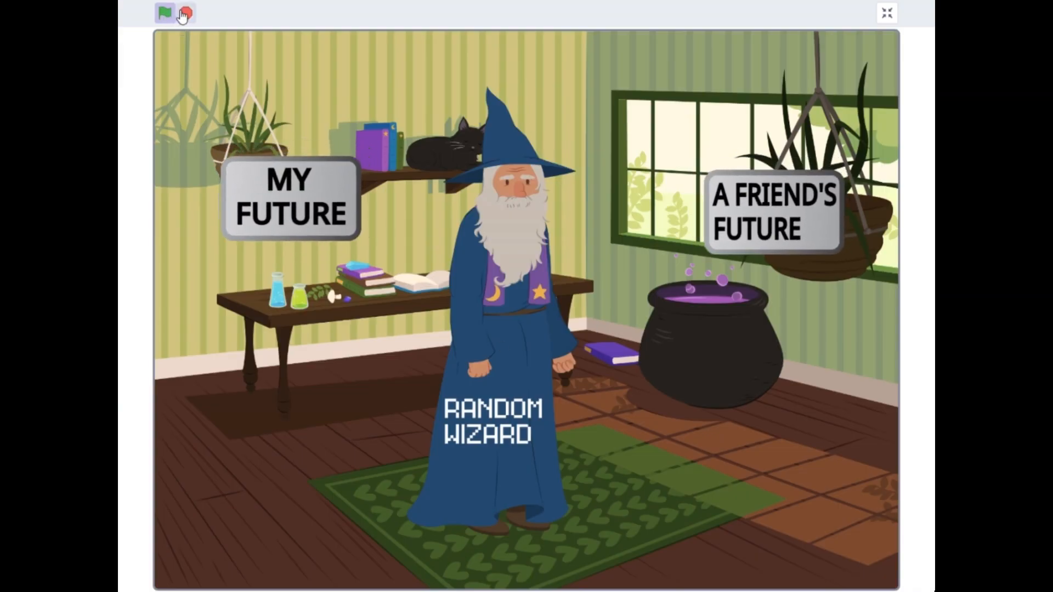
mouse_move(493, 468)
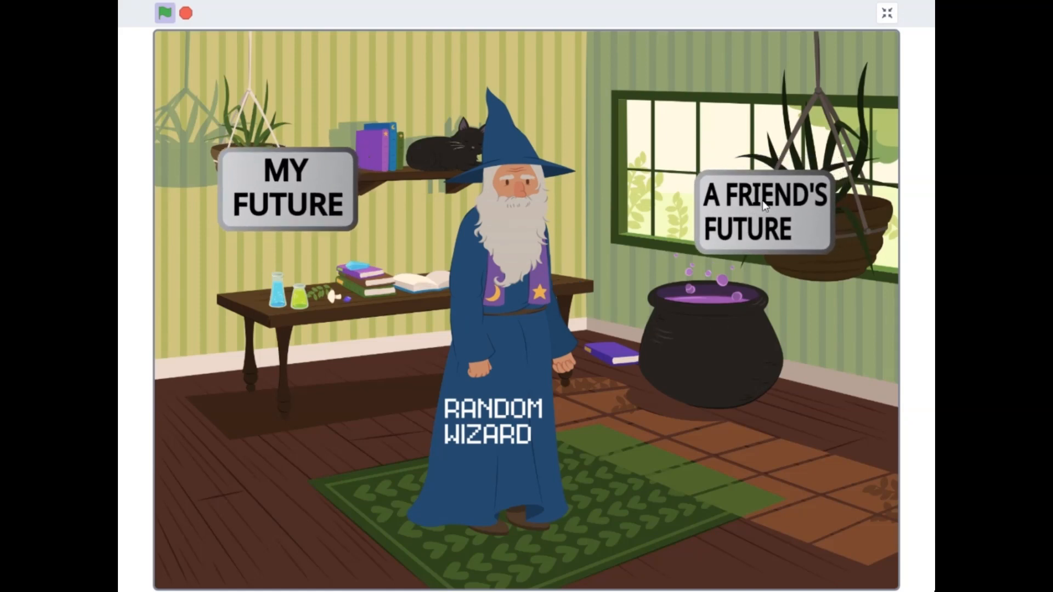
- Run A FRIEND'S FUTURE with the name 'ON' and leave full-screen view
left_click(766, 208)
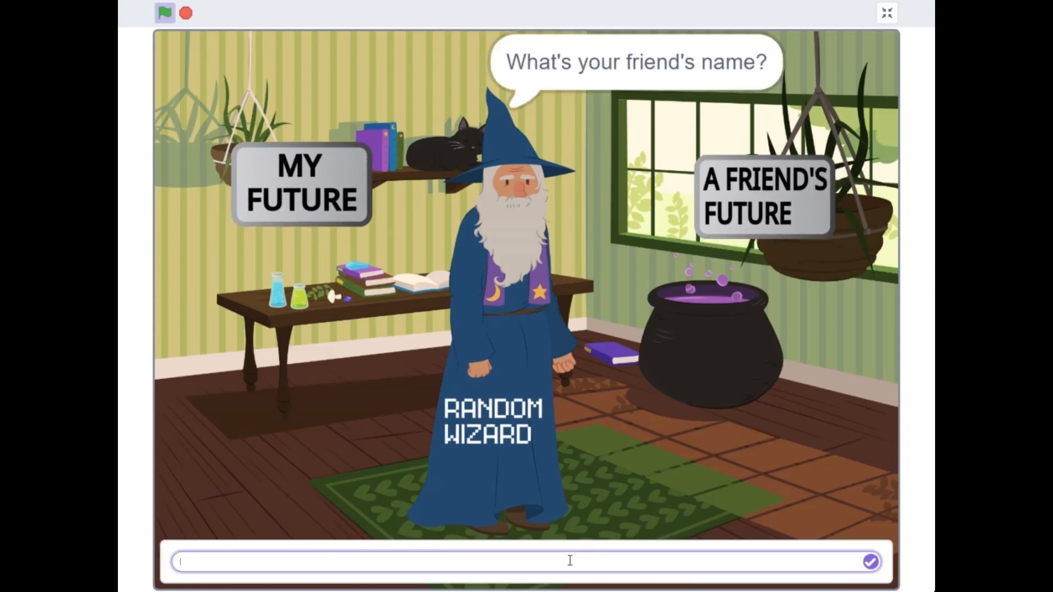
type("ONE BAL")
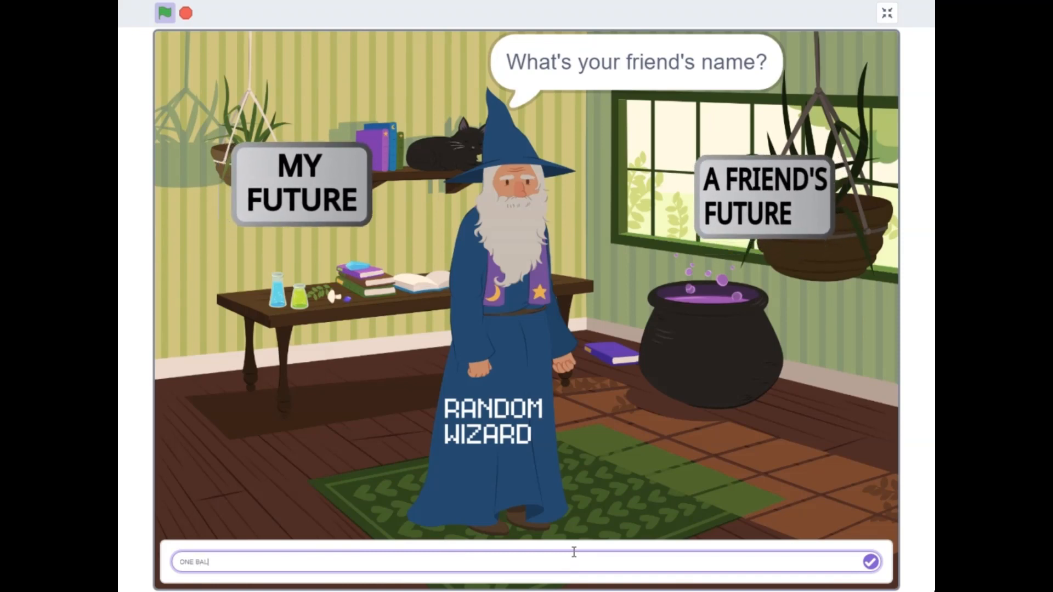
left_click(871, 577)
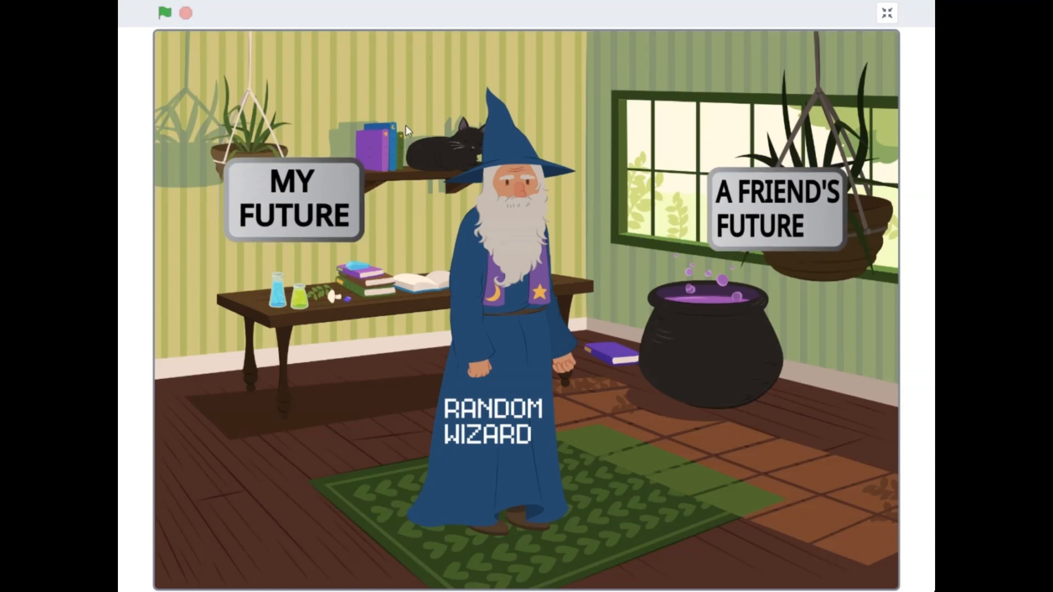
mouse_move(884, 13)
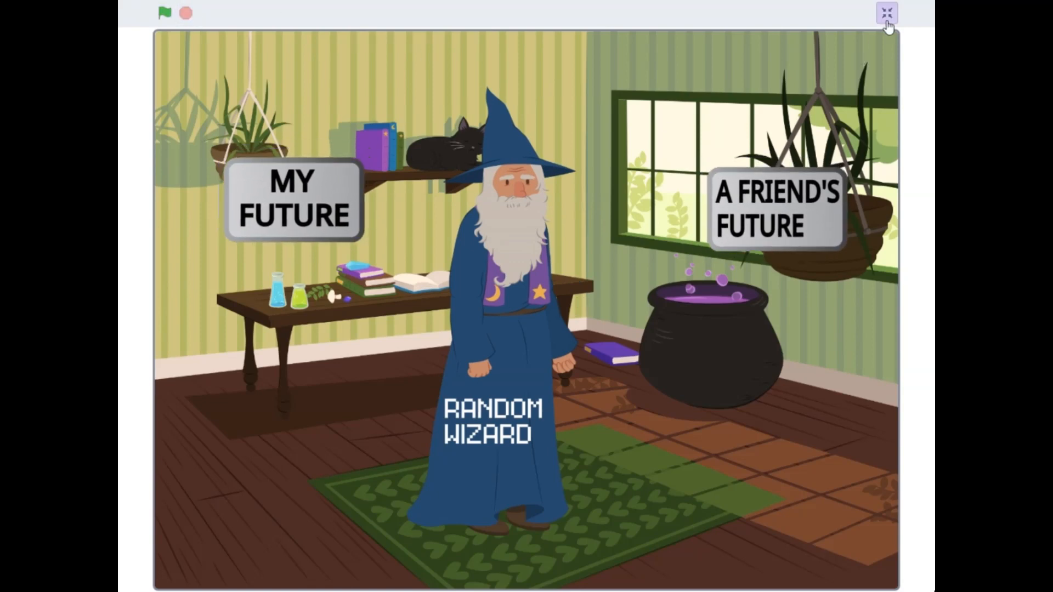
left_click(889, 13)
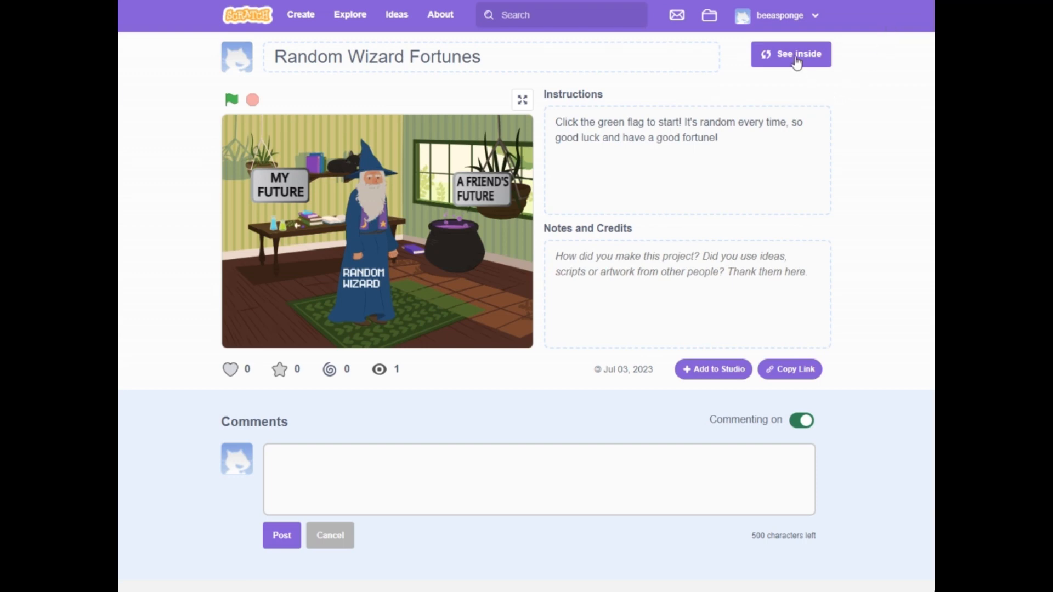
- See inside the project and view the Button2 sprite's scripts
left_click(792, 54)
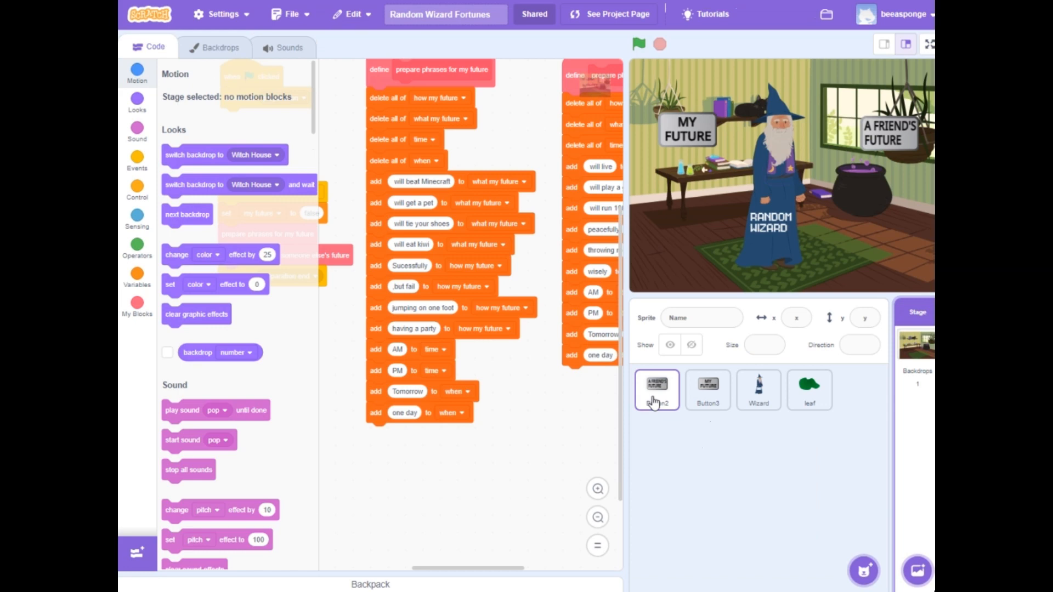
left_click(656, 390)
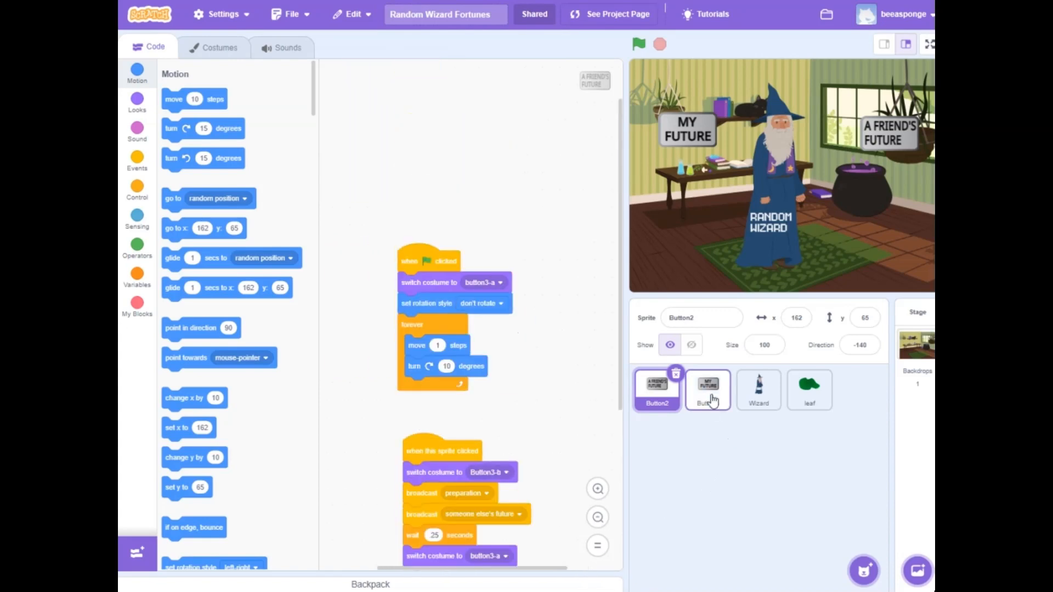
- Review the Button3 sprite's scripts, then the Wizard sprite's scripts
left_click(707, 390)
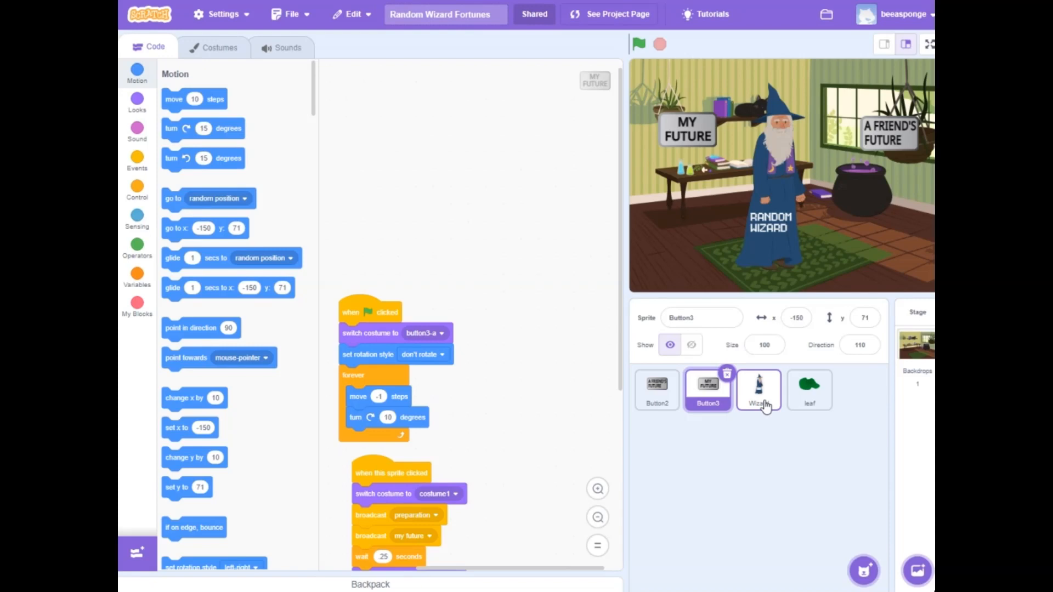
left_click(759, 391)
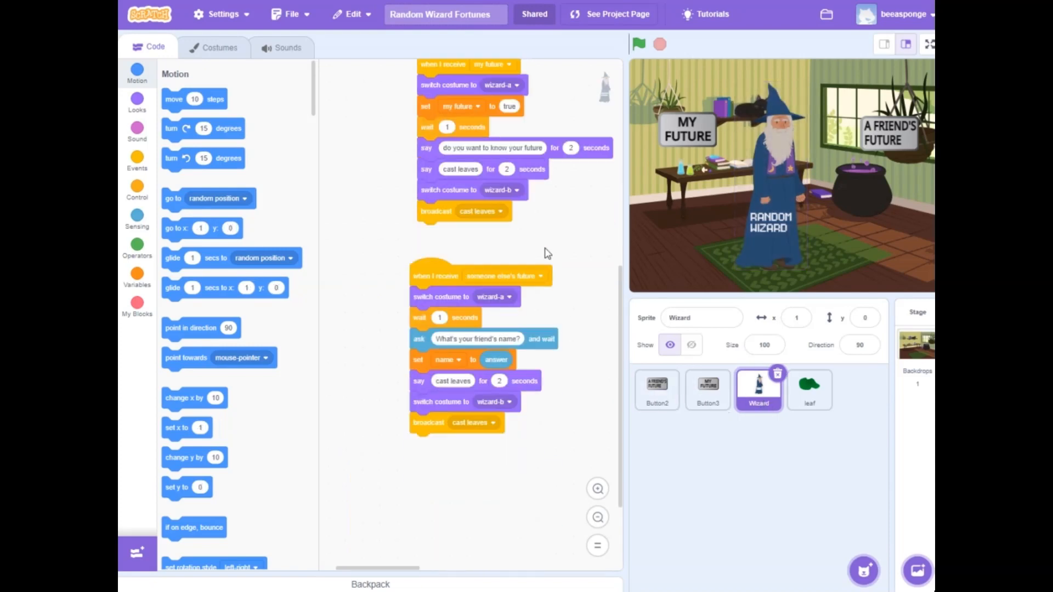
mouse_move(409, 574)
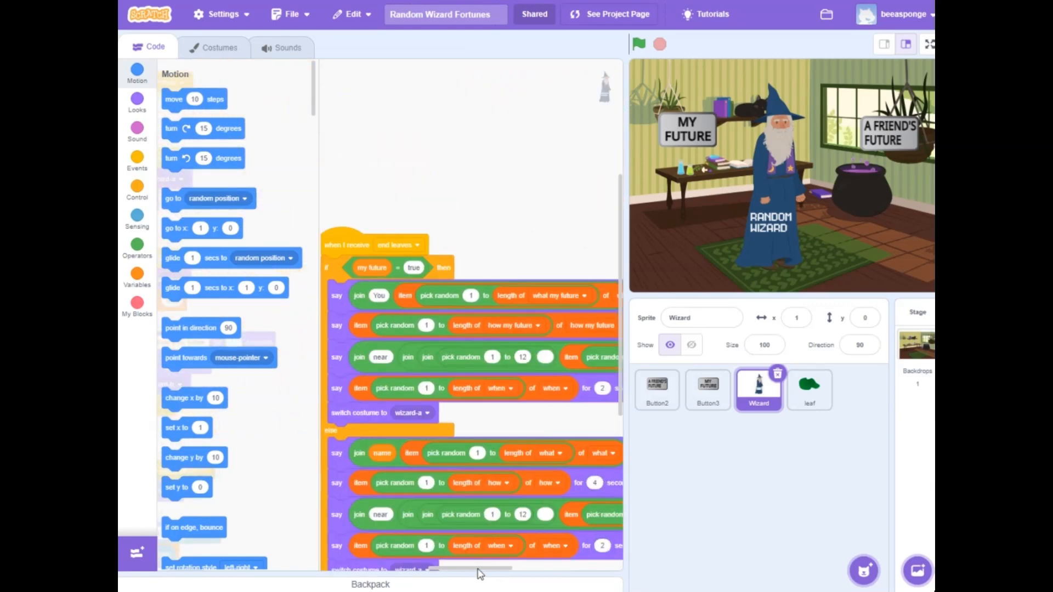
- Look through the Wizard's fortune script, then view the leaf sprite's clone scripts
scroll("right", 3)
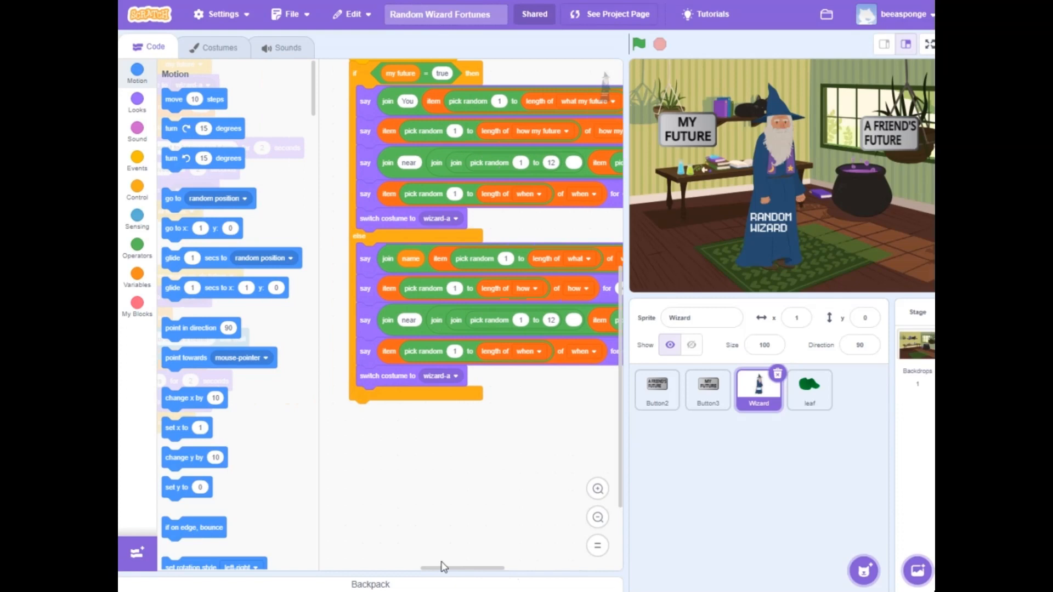
left_click(809, 390)
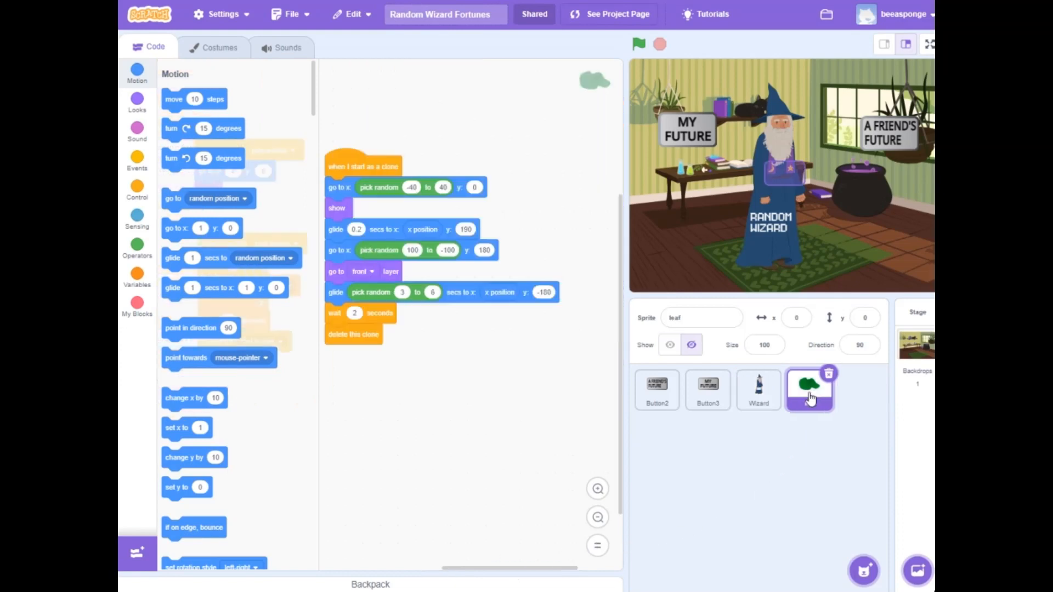
- Browse the Stage's phrase-preparing scripts and view its pop sound
left_click(809, 389)
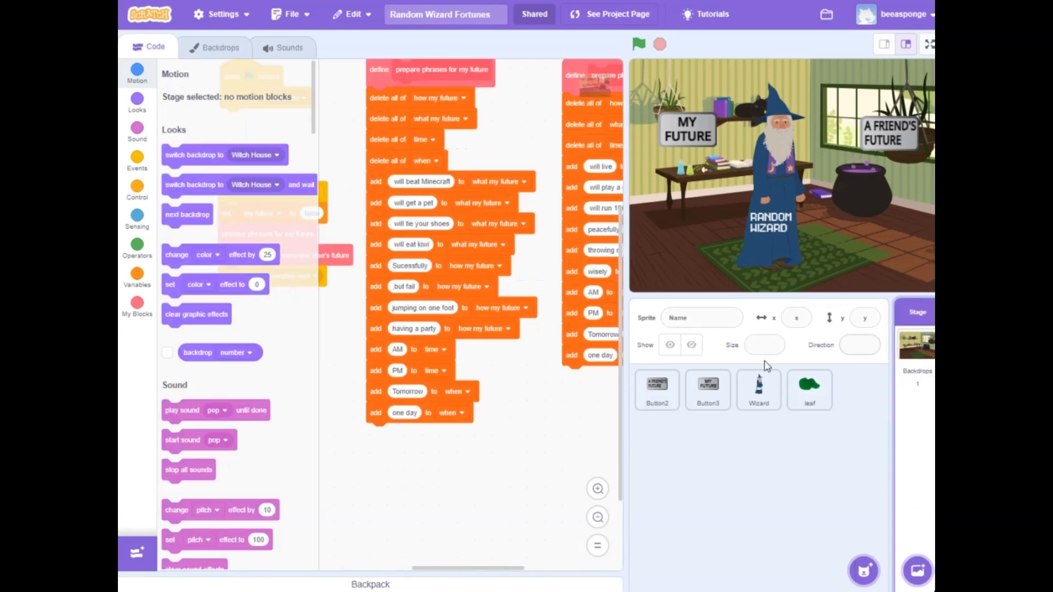
mouse_move(472, 575)
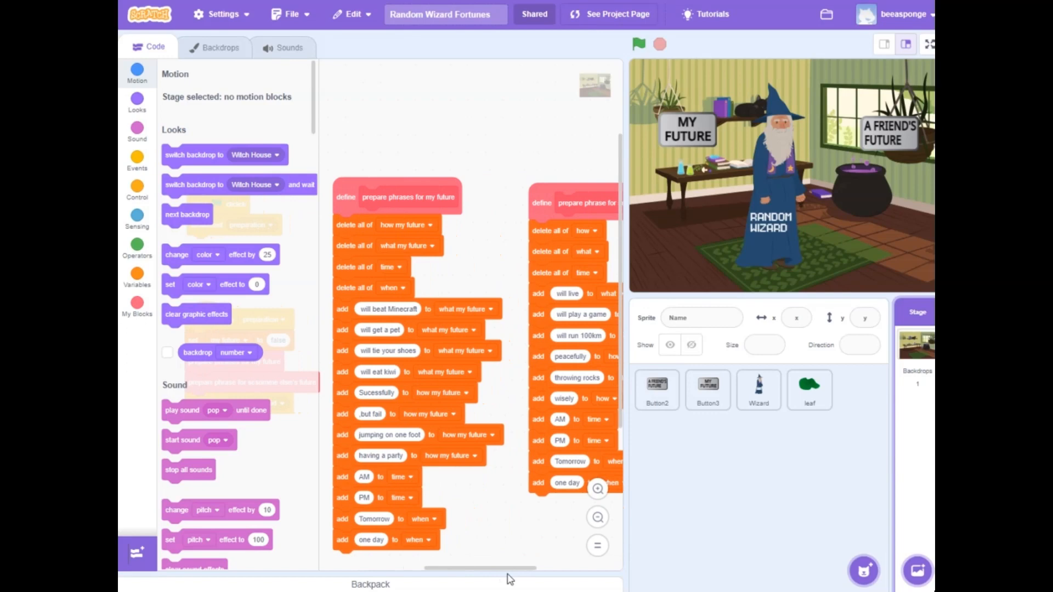
mouse_move(495, 540)
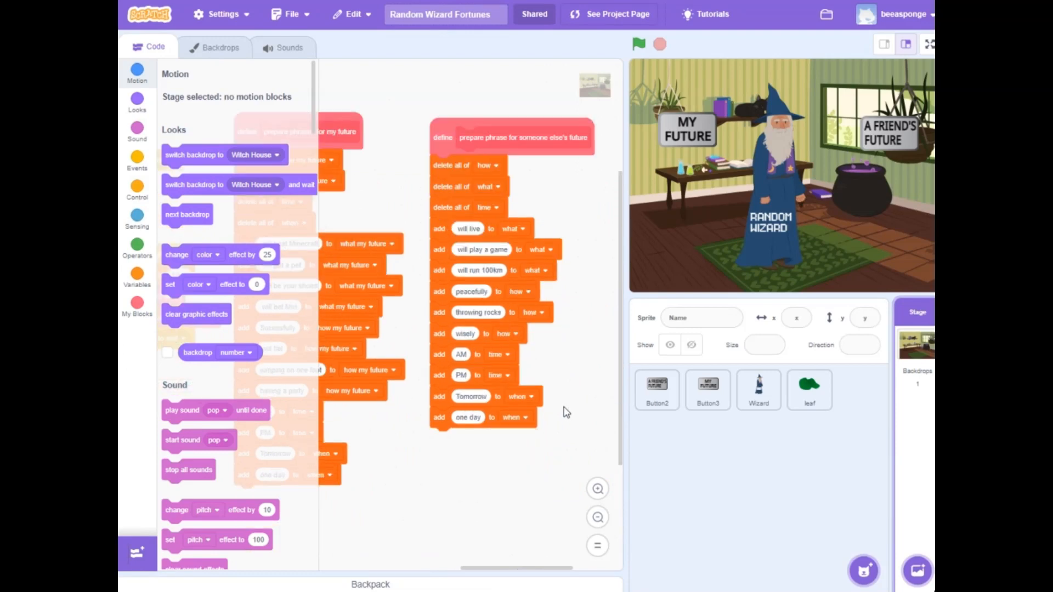
mouse_move(428, 468)
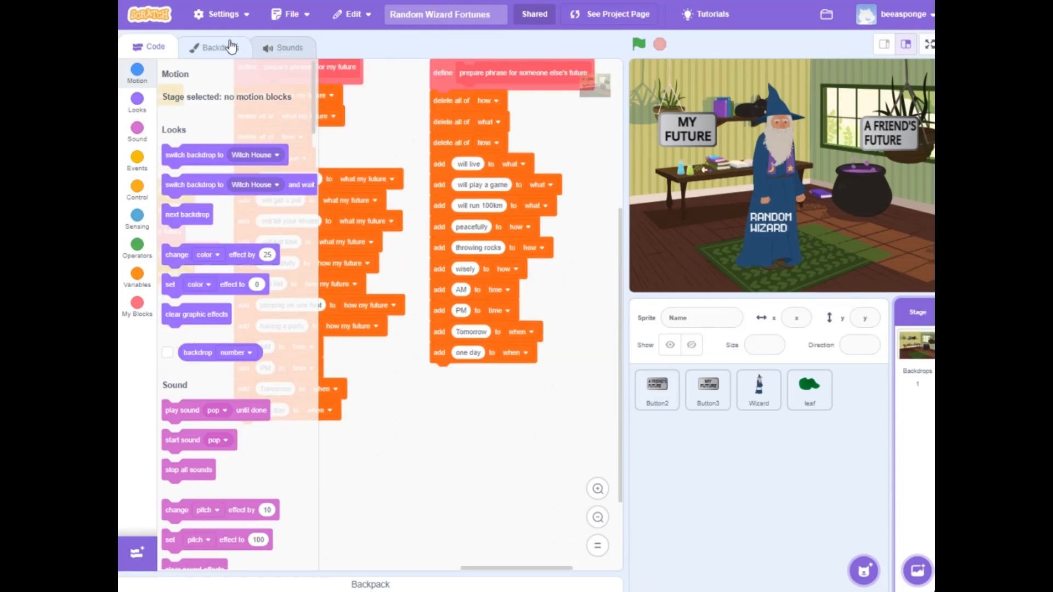
left_click(288, 47)
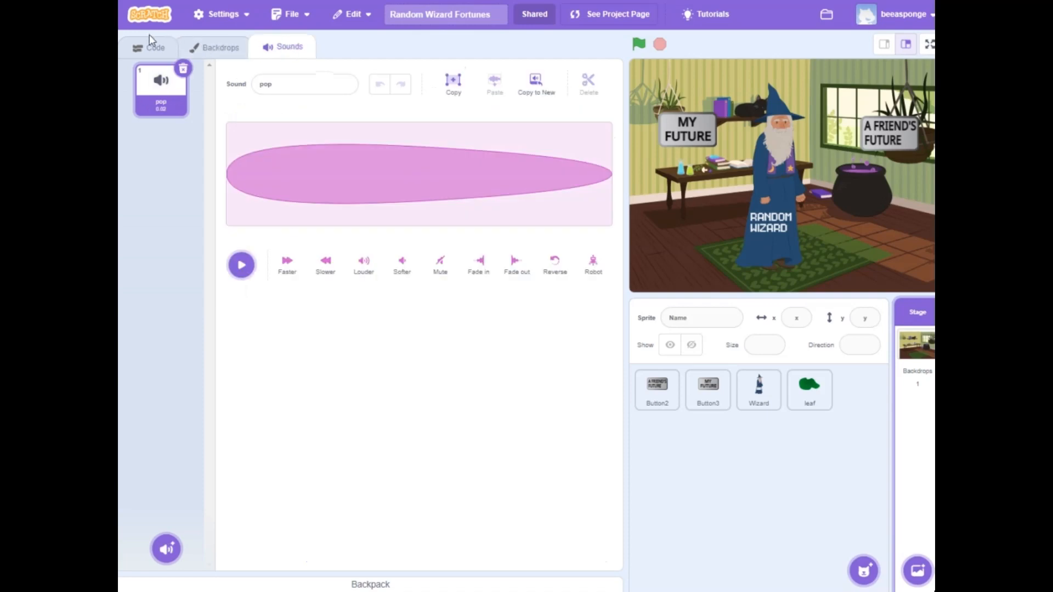
- Return to the Stage's code, save the project, and reopen its project page instructions
left_click(151, 46)
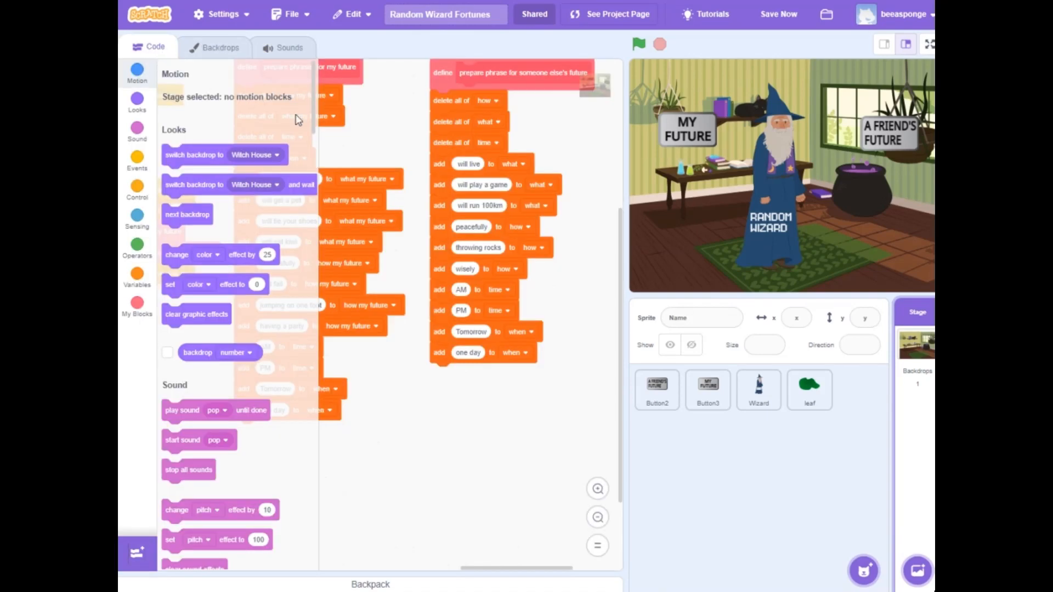
mouse_move(880, 121)
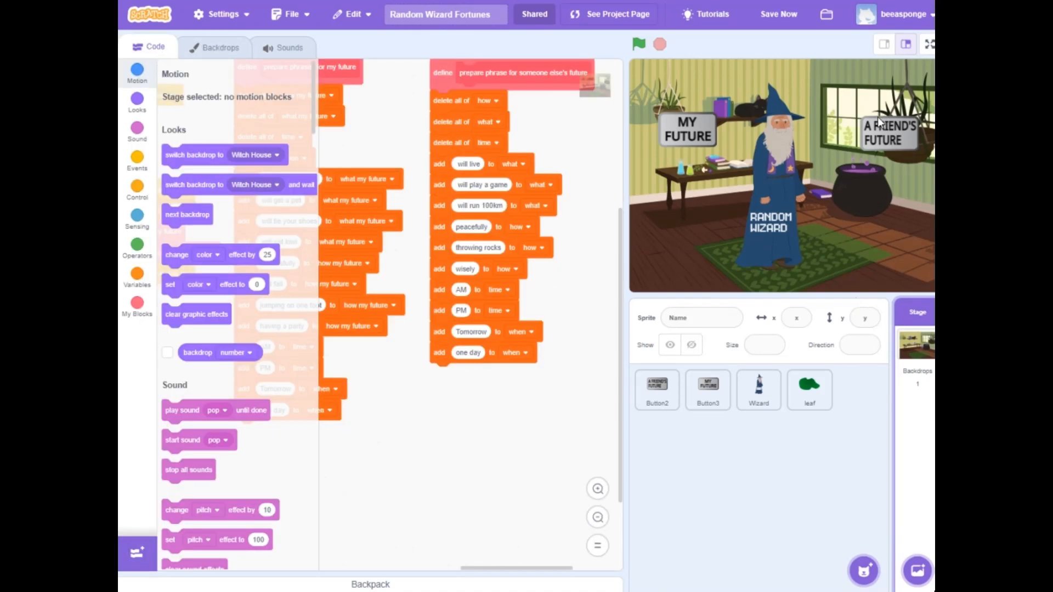
mouse_move(636, 20)
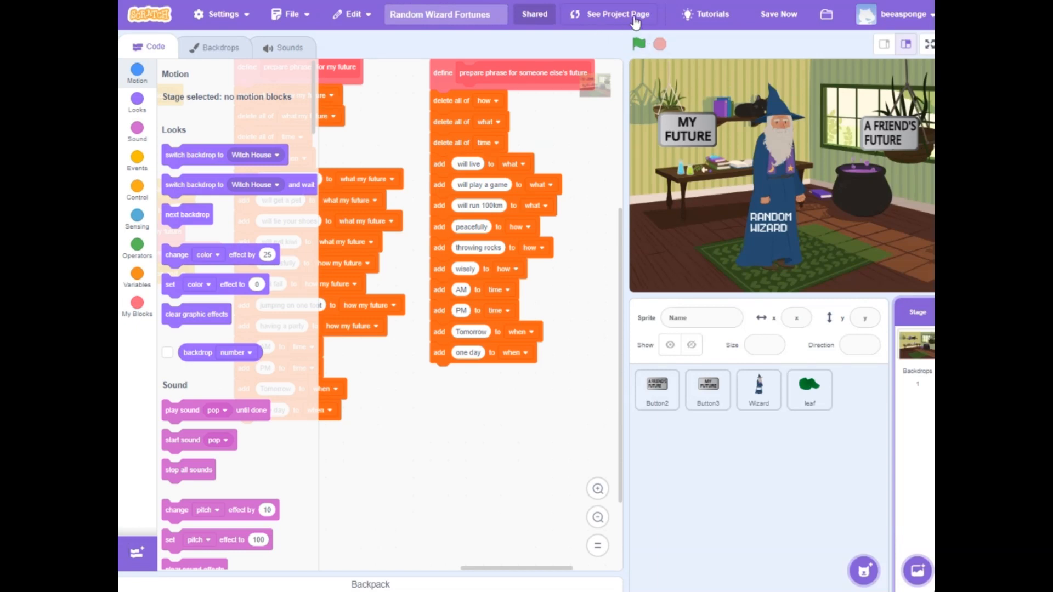
left_click(779, 14)
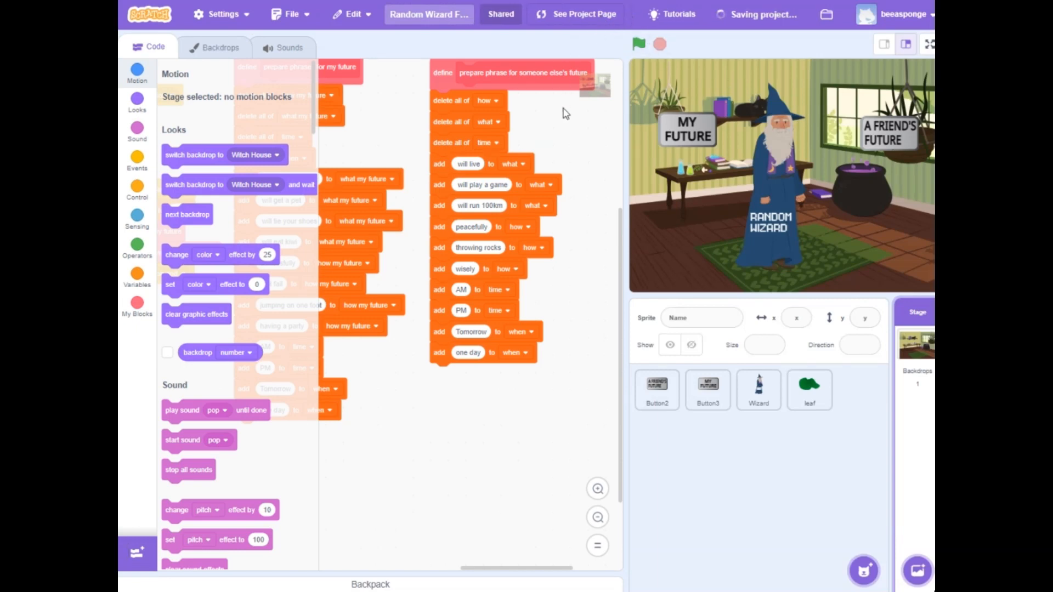
mouse_move(565, 123)
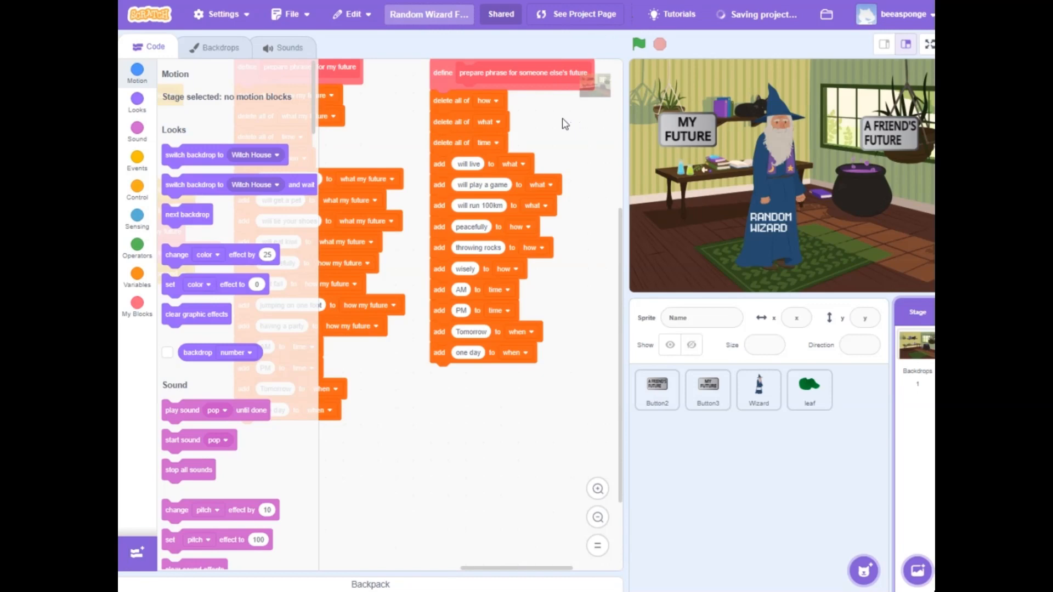
left_click(581, 15)
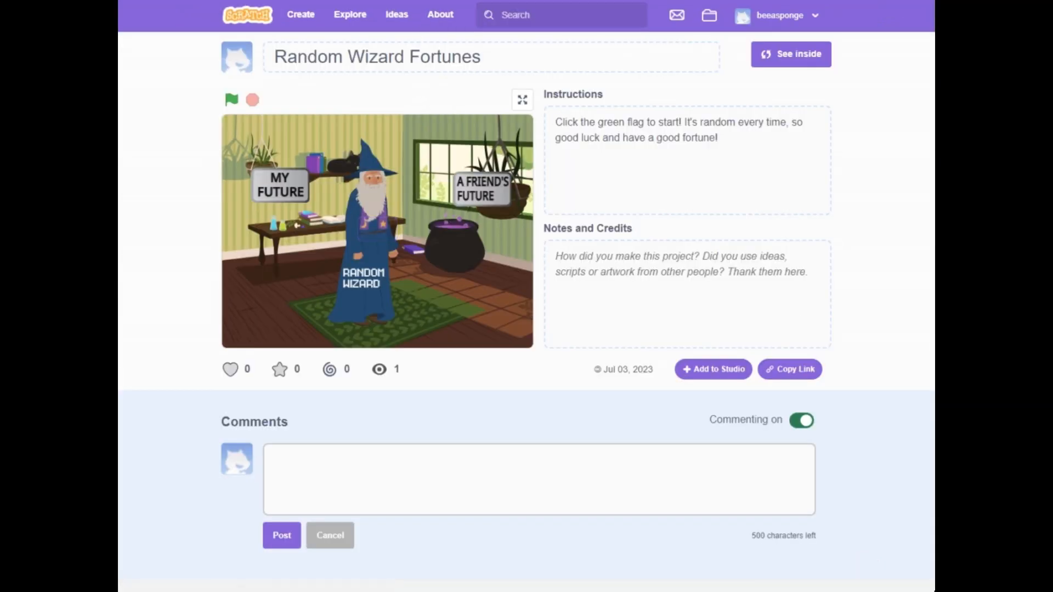
left_click(608, 138)
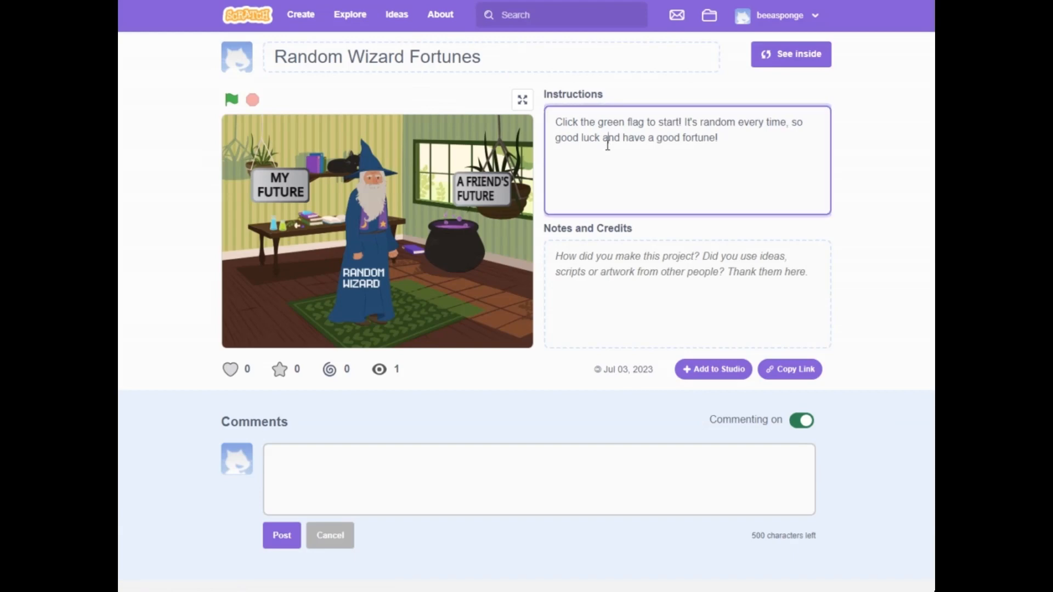
mouse_move(735, 190)
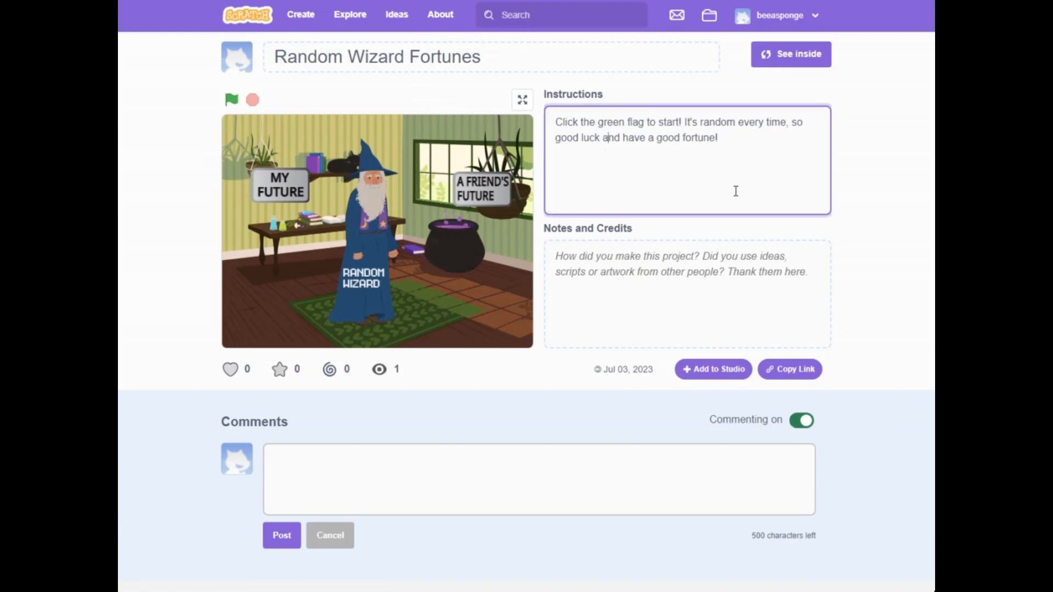